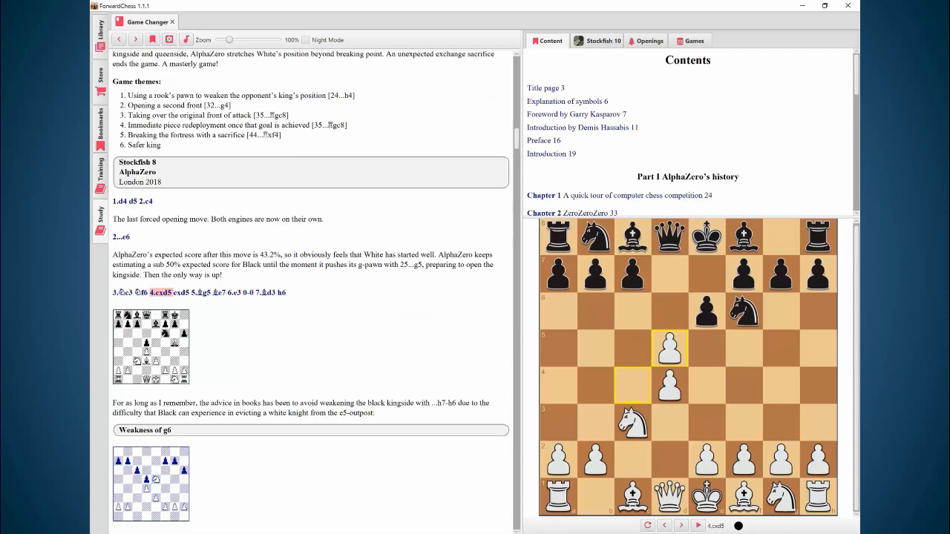
Step: Step the Stockfish 8 vs AlphaZero game forward from 4.cxd5 to Black's 7...h6
{"action": "left_click", "coordinate": [680, 525]}
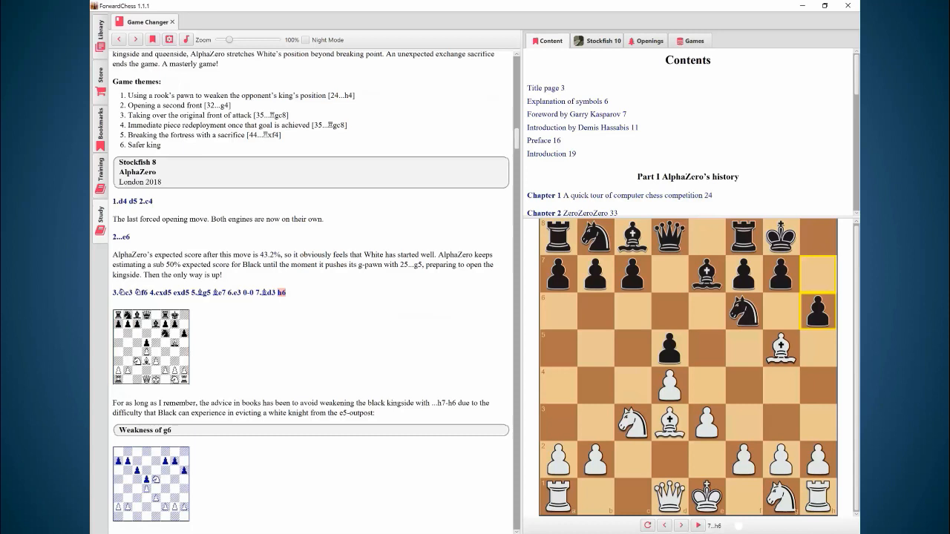
{"action": "mouse_move", "coordinate": [779, 321]}
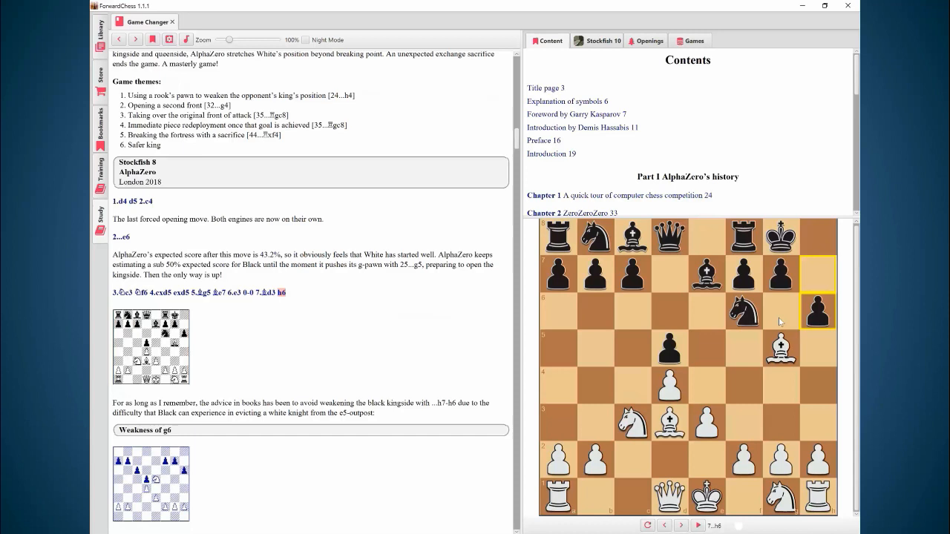
{"action": "left_click", "coordinate": [645, 40]}
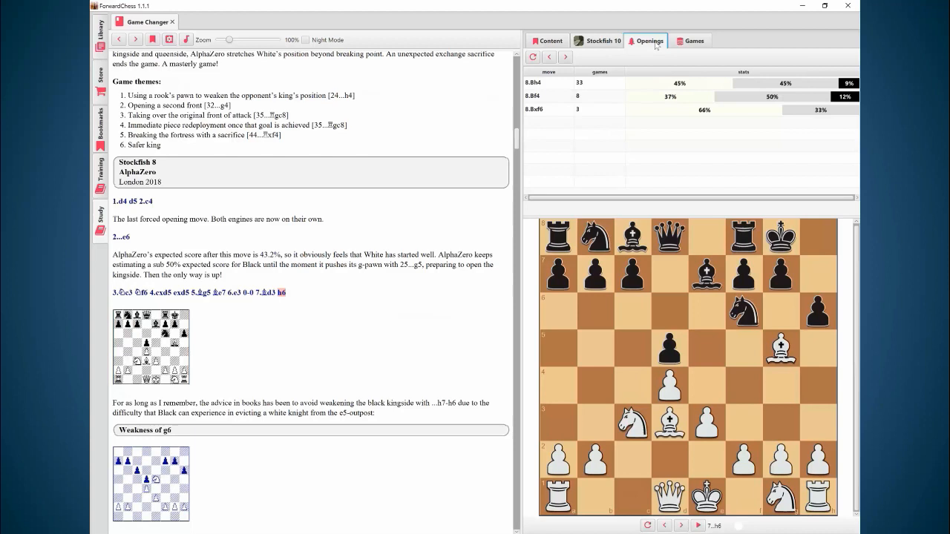
{"action": "left_click", "coordinate": [549, 40]}
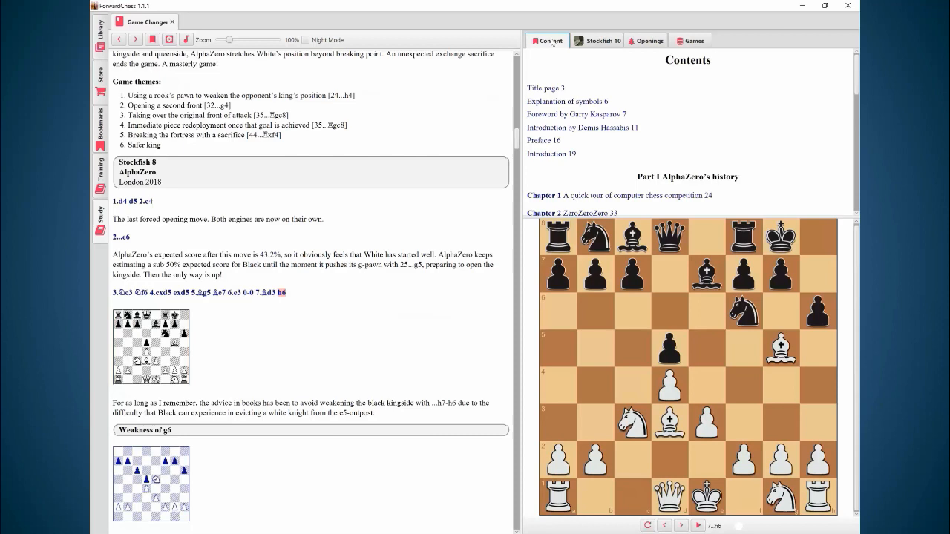
{"action": "left_click", "coordinate": [597, 40]}
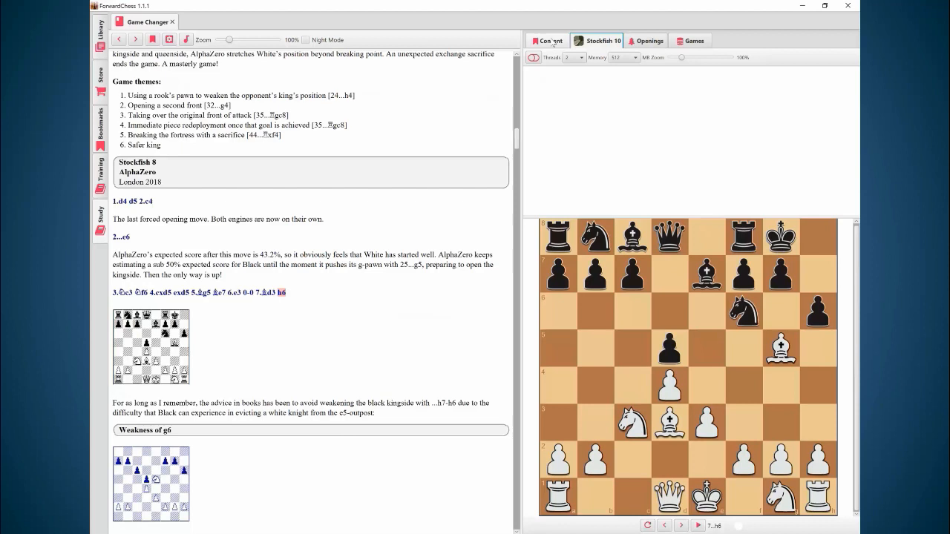
{"action": "left_click", "coordinate": [550, 40]}
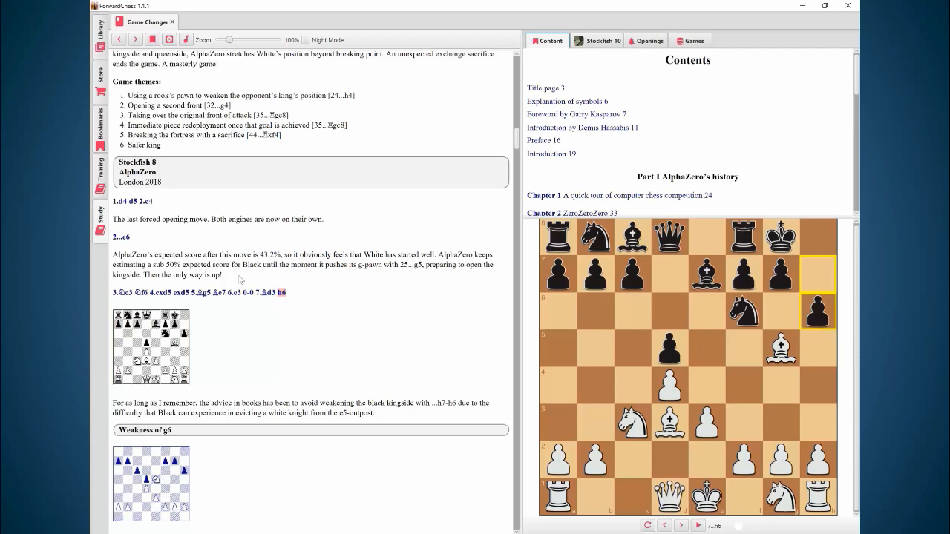
Step: Scroll the book text further down the chapter
{"action": "scroll", "scroll_direction": "down", "scroll_amount": 3}
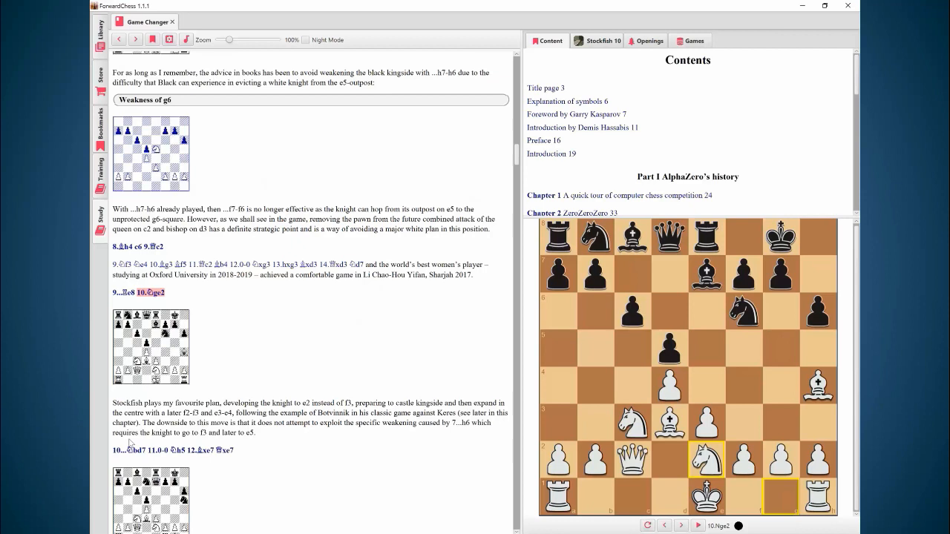
{"action": "mouse_move", "coordinate": [339, 485]}
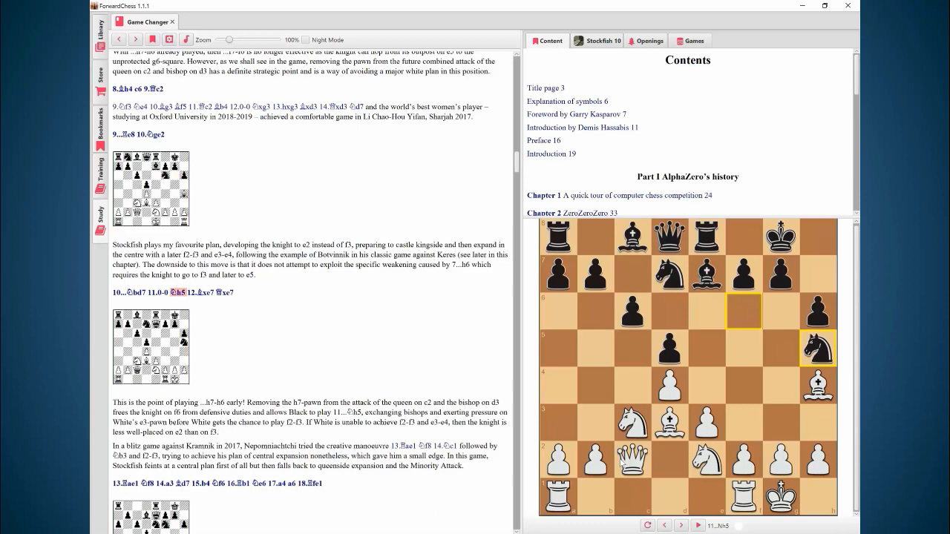
{"action": "mouse_move", "coordinate": [805, 379]}
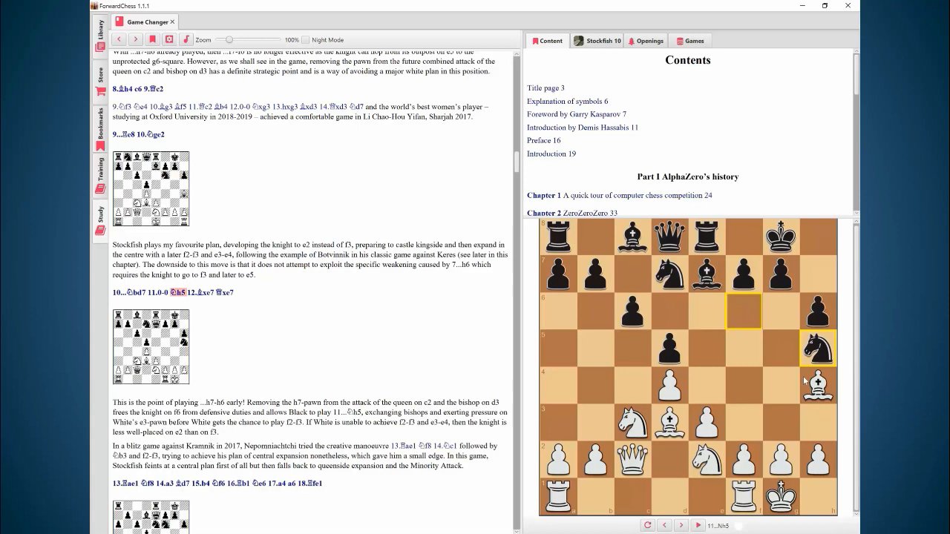
Step: Advance the game from 12...Qxe7 through to Black's 17...a6
{"action": "left_click", "coordinate": [696, 524]}
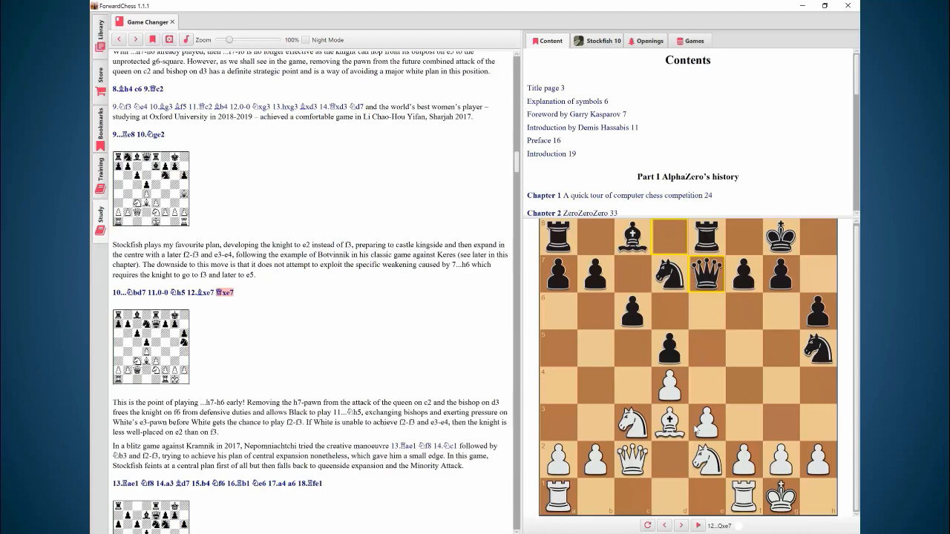
{"action": "left_click", "coordinate": [680, 525]}
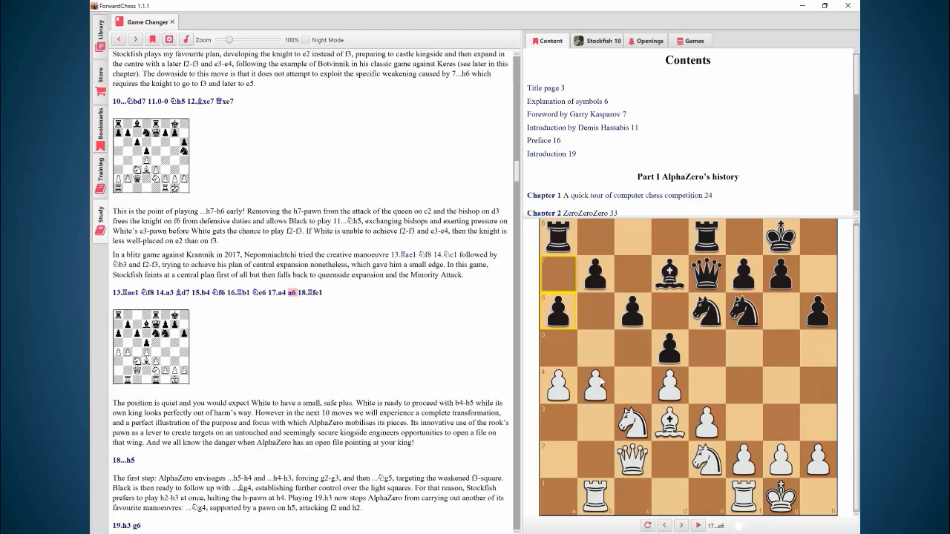
Step: Step the game forward to Black's 19...g6
{"action": "left_click", "coordinate": [680, 524]}
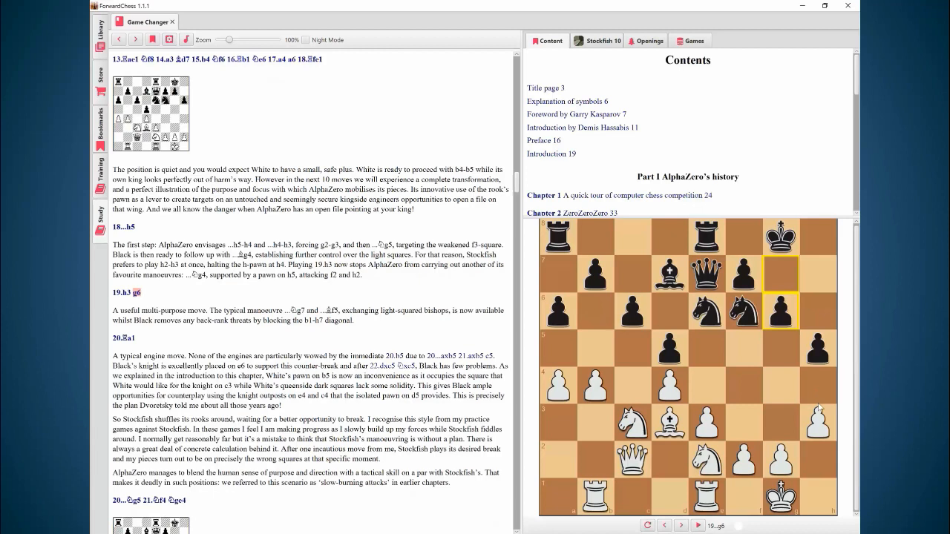
{"action": "mouse_move", "coordinate": [774, 391]}
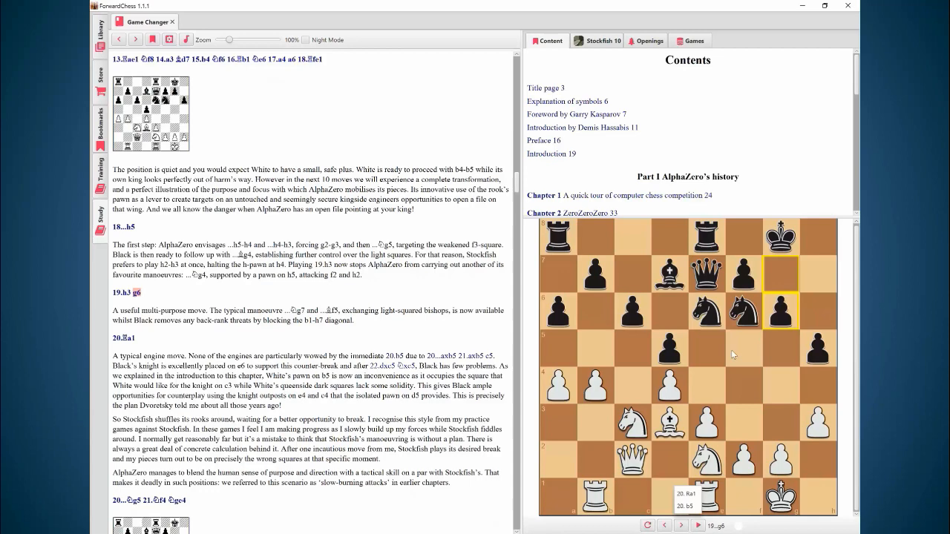
Step: Follow the main line 20.Ra1 through 22.Nxe4, 23.Bc4 Kg7, 24...h4 to 25.Rab1
{"action": "left_click", "coordinate": [680, 525]}
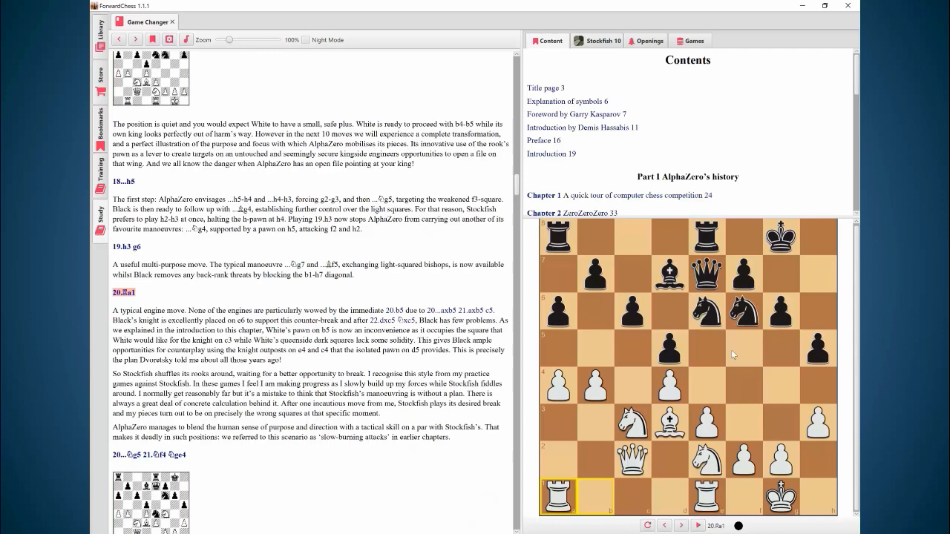
{"action": "left_click", "coordinate": [696, 525]}
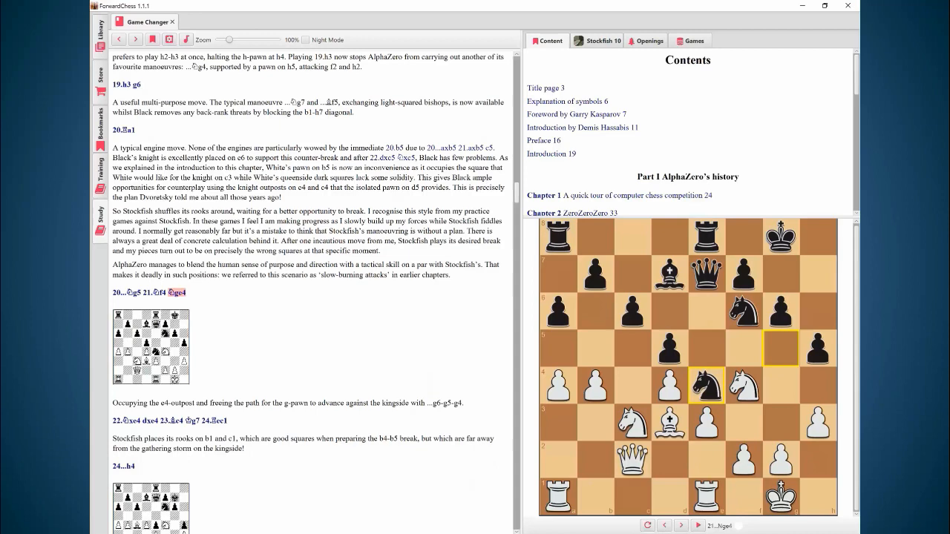
{"action": "left_click", "coordinate": [680, 524]}
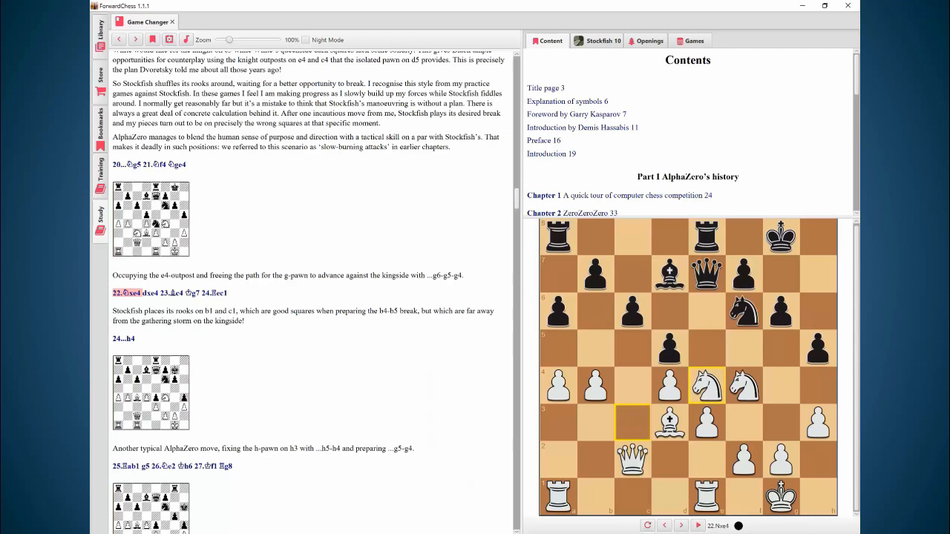
{"action": "left_click", "coordinate": [681, 525]}
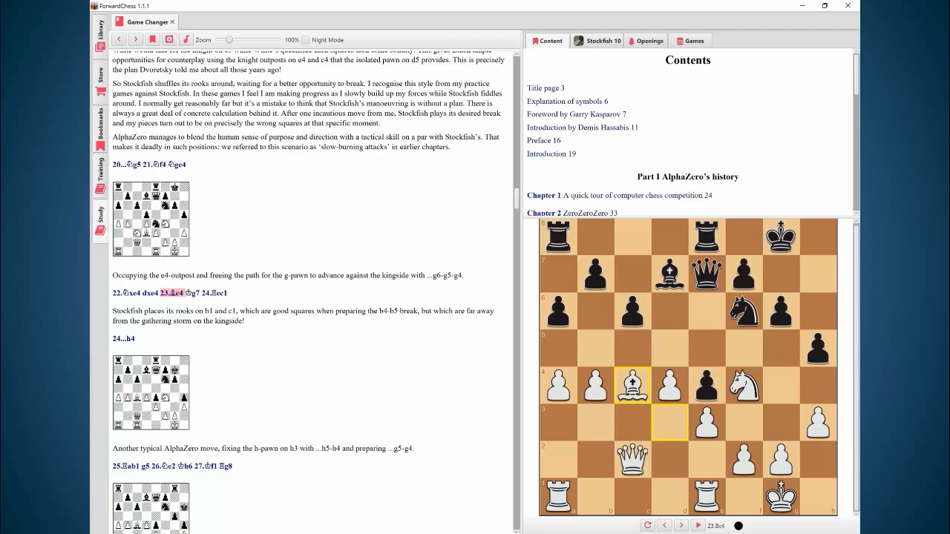
{"action": "left_click", "coordinate": [680, 525]}
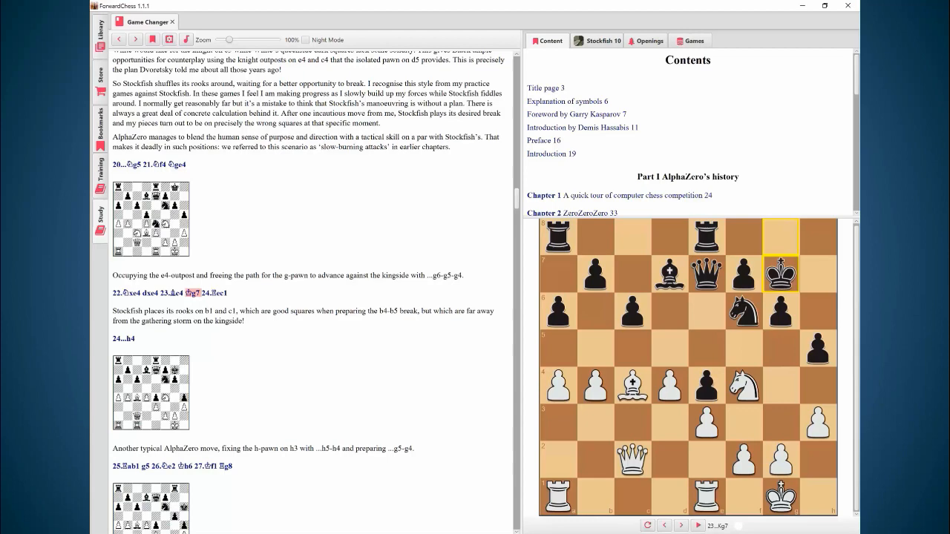
{"action": "left_click", "coordinate": [680, 524]}
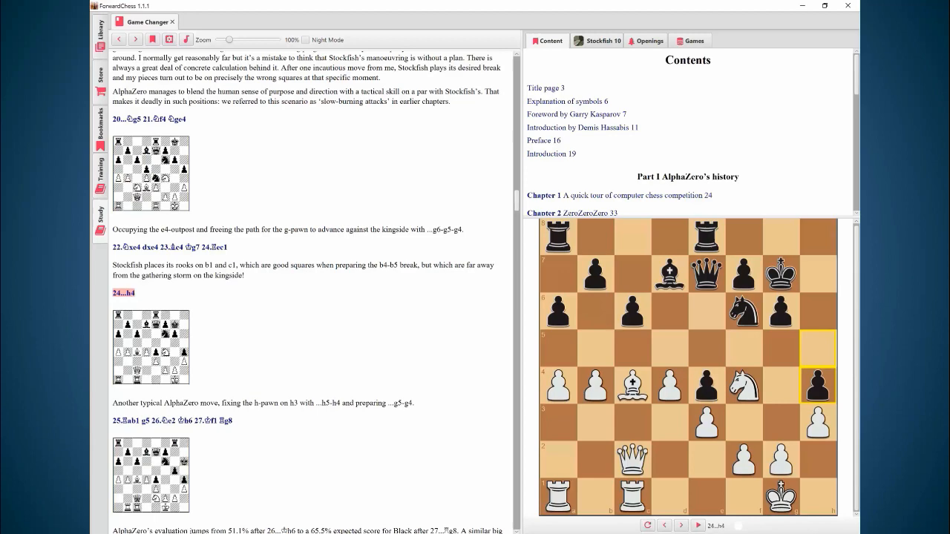
{"action": "left_click", "coordinate": [679, 525]}
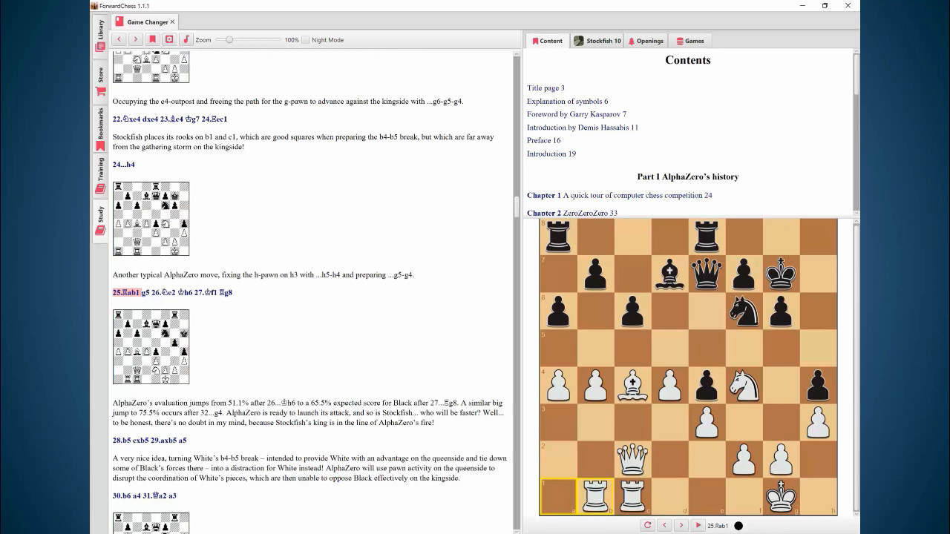
Step: Step from 25...g5 through 27...Rg8 to White's 28.b5
{"action": "left_click", "coordinate": [680, 524]}
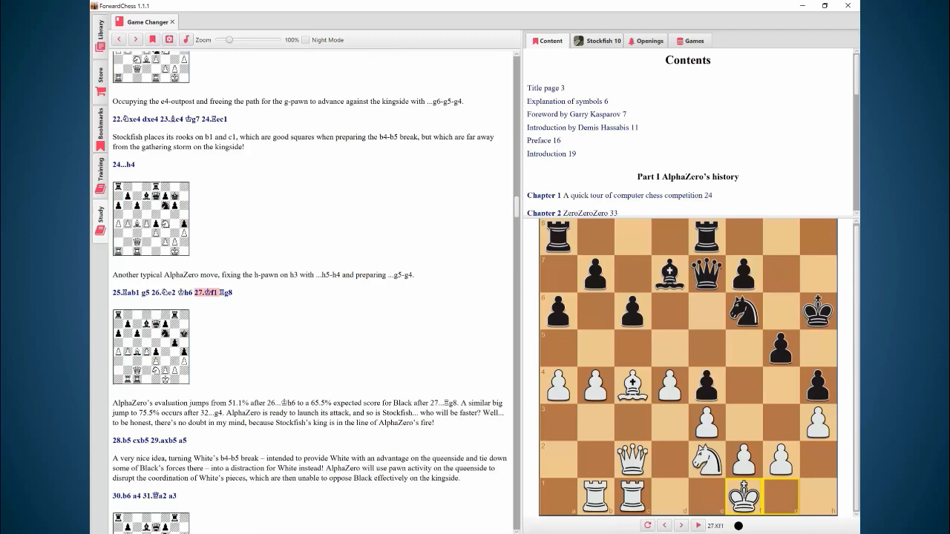
{"action": "left_click", "coordinate": [680, 524]}
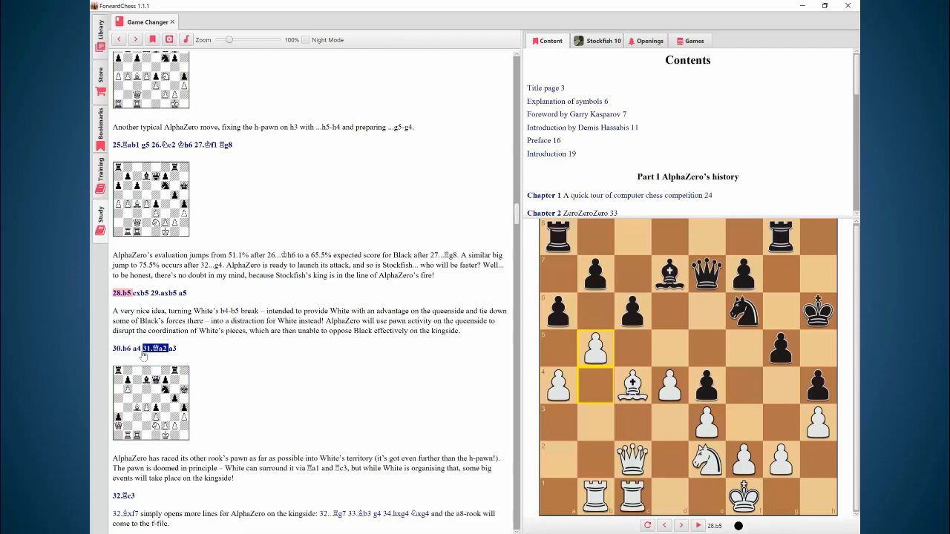
Step: Play 29.axb5, 32.Rc3 and 33...Nxg4 to 34...h3, showing Stockfish 10 analysis
{"action": "left_click", "coordinate": [681, 526]}
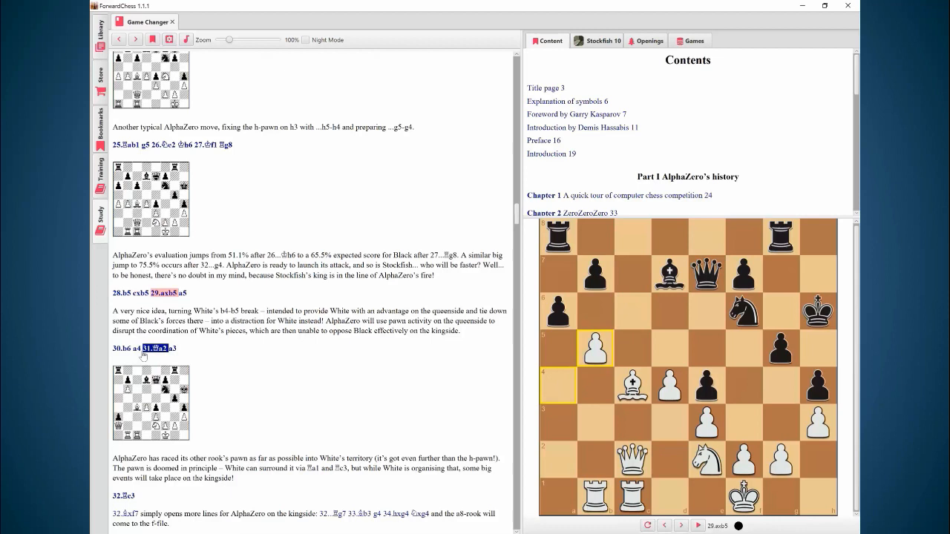
{"action": "left_click", "coordinate": [680, 525]}
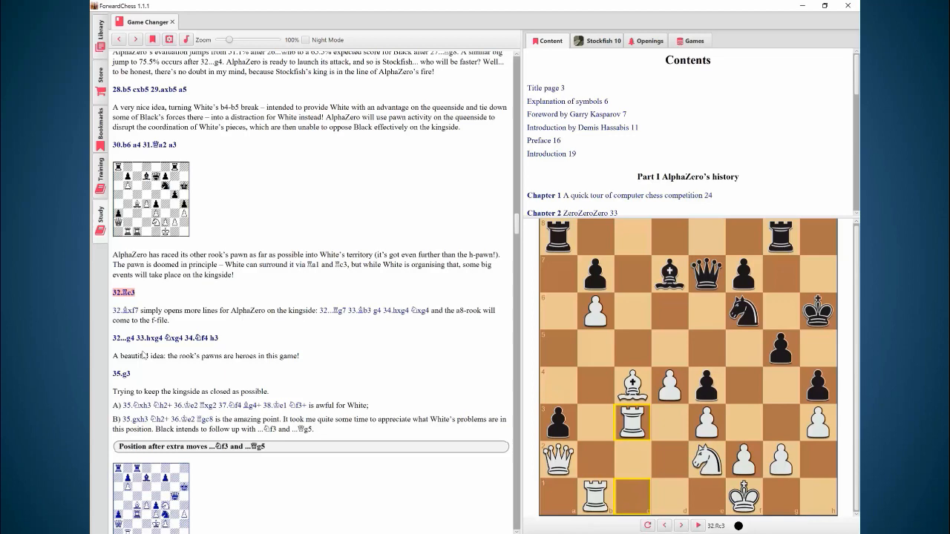
{"action": "left_click", "coordinate": [680, 525]}
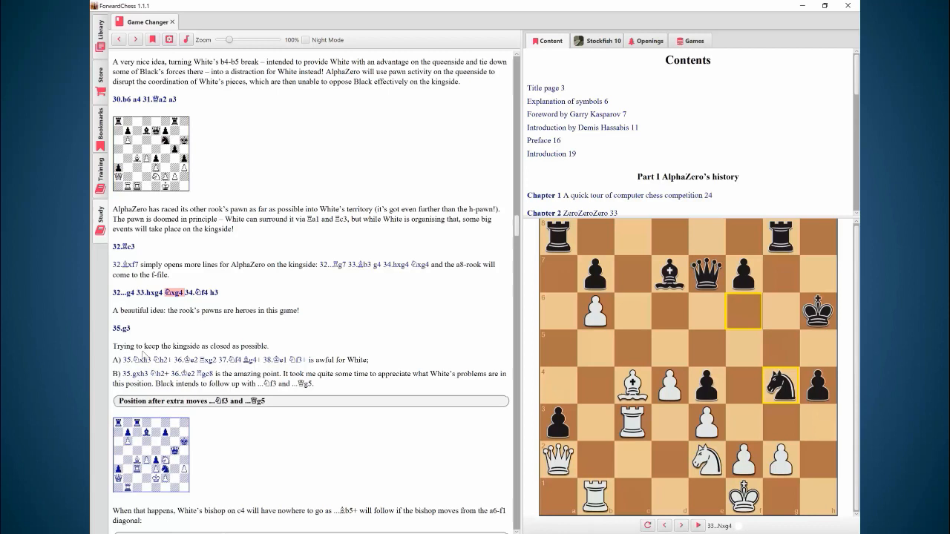
{"action": "left_click", "coordinate": [680, 526]}
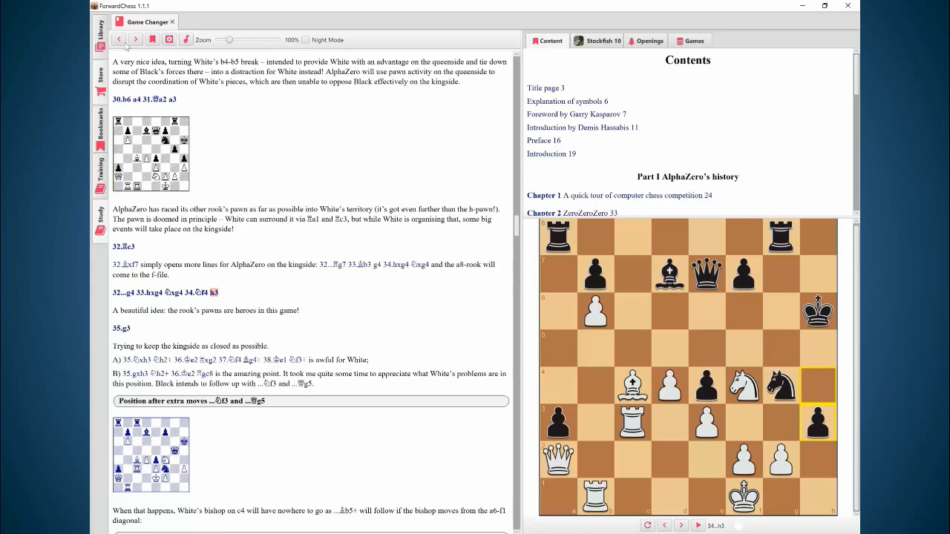
{"action": "left_click", "coordinate": [601, 40]}
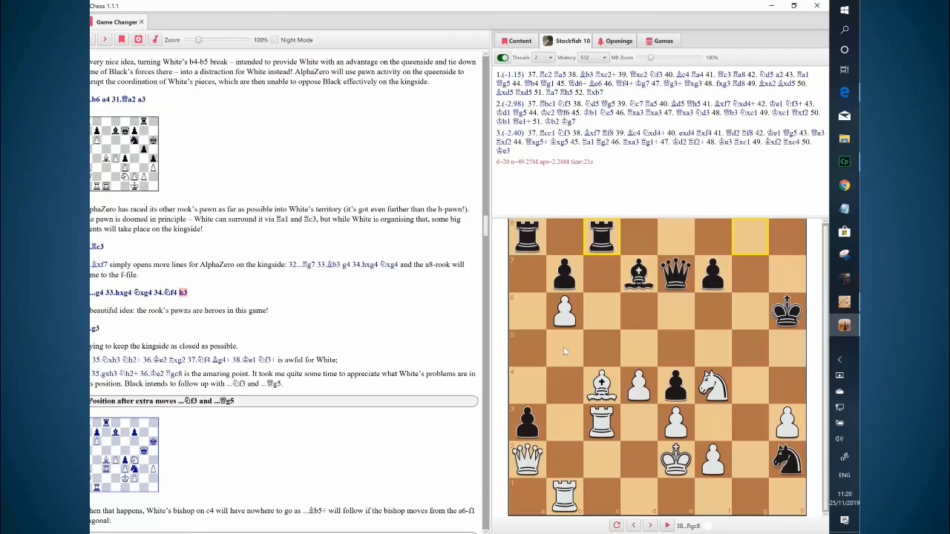
Step: Return to the book contents and jump the board back to 35.g3
{"action": "left_click", "coordinate": [515, 40]}
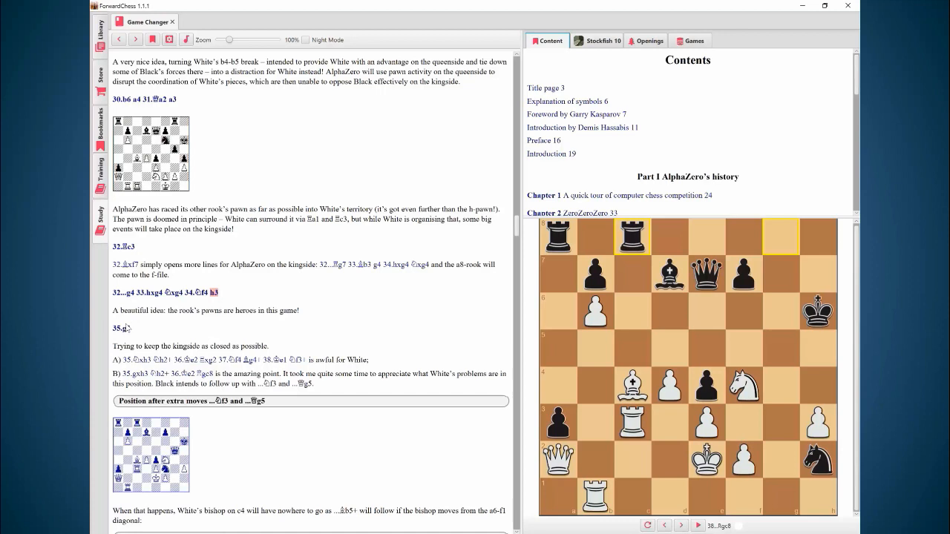
{"action": "left_click", "coordinate": [680, 524]}
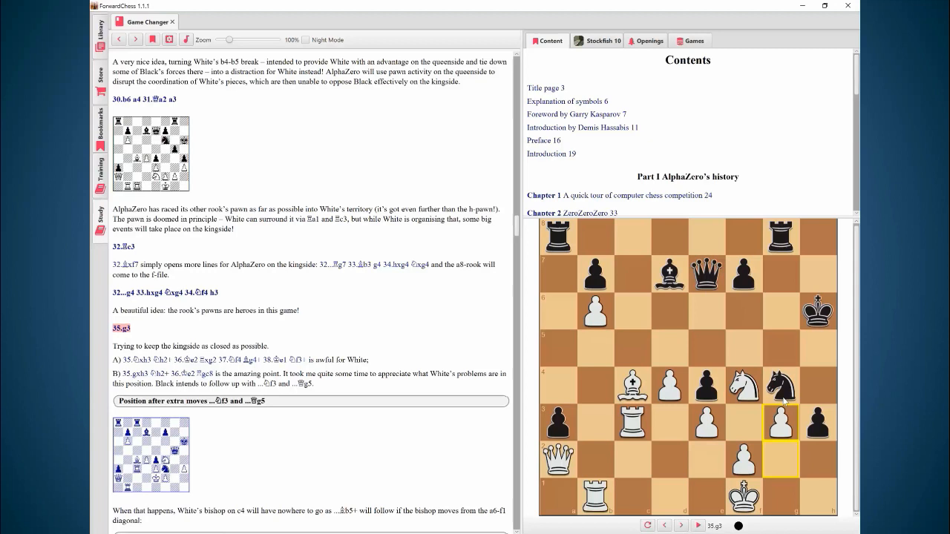
{"action": "mouse_move", "coordinate": [808, 438]}
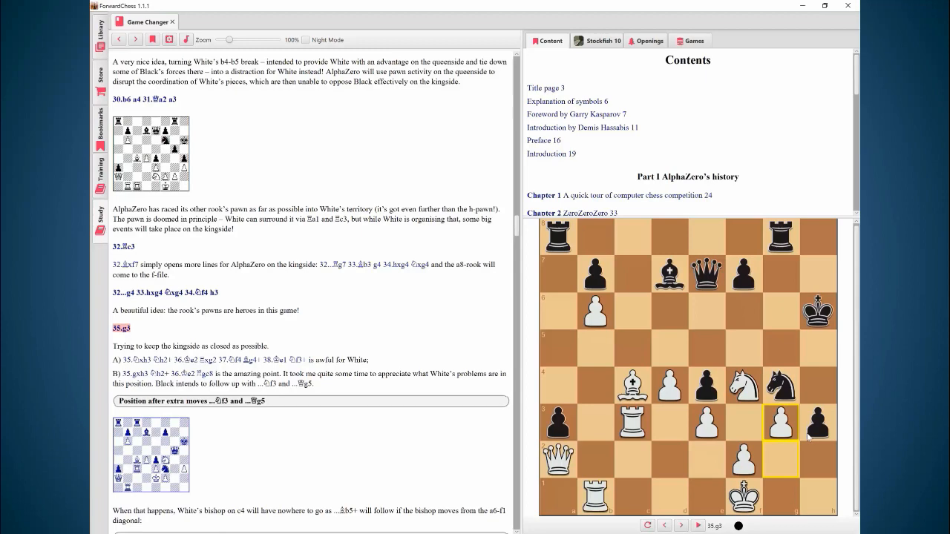
Step: Step through 37.Kg2 Kg7 onward to Black's 41...Qd6
{"action": "scroll", "scroll_direction": "down", "scroll_amount": 3}
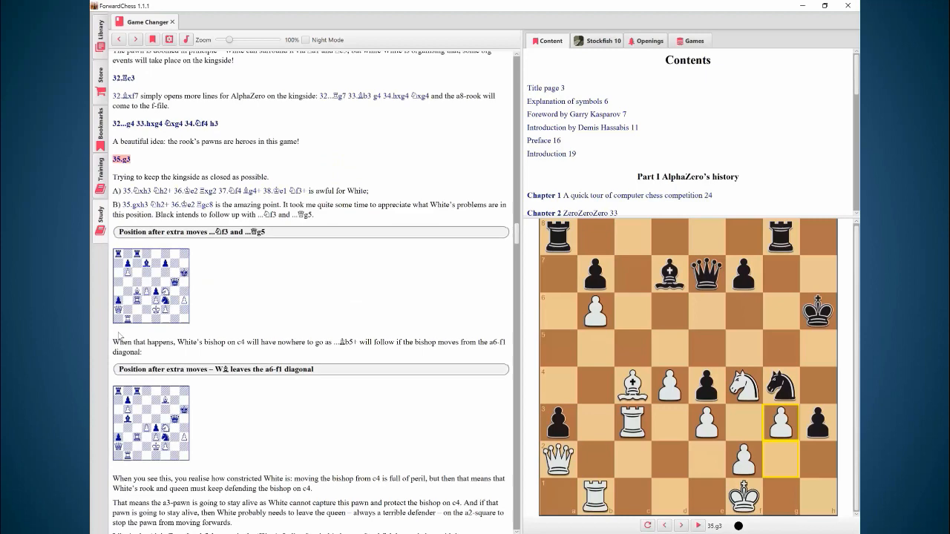
{"action": "left_click", "coordinate": [680, 525]}
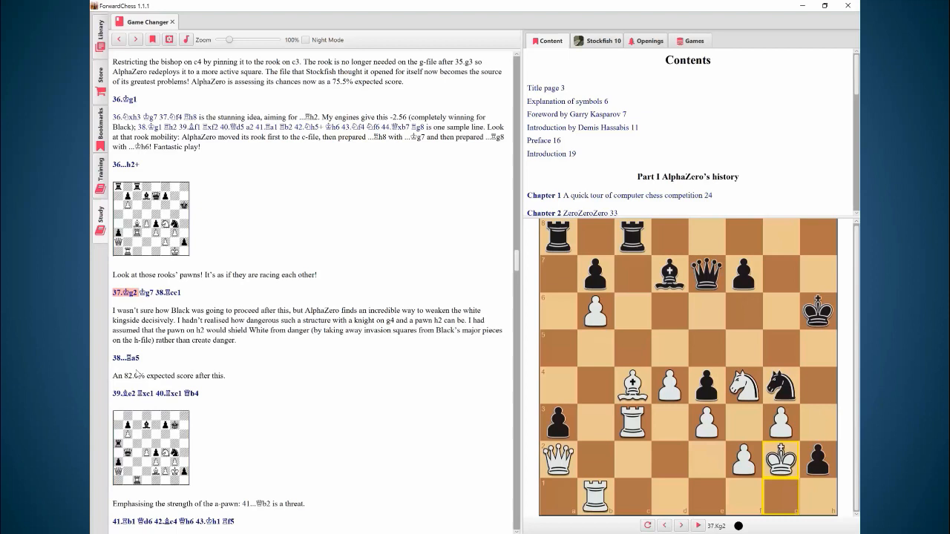
{"action": "left_click", "coordinate": [680, 525]}
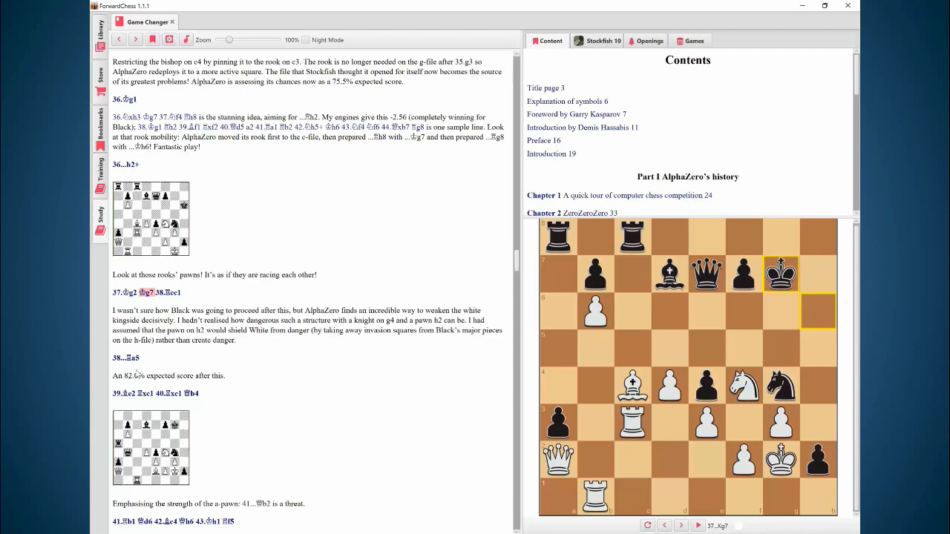
{"action": "left_click", "coordinate": [680, 525]}
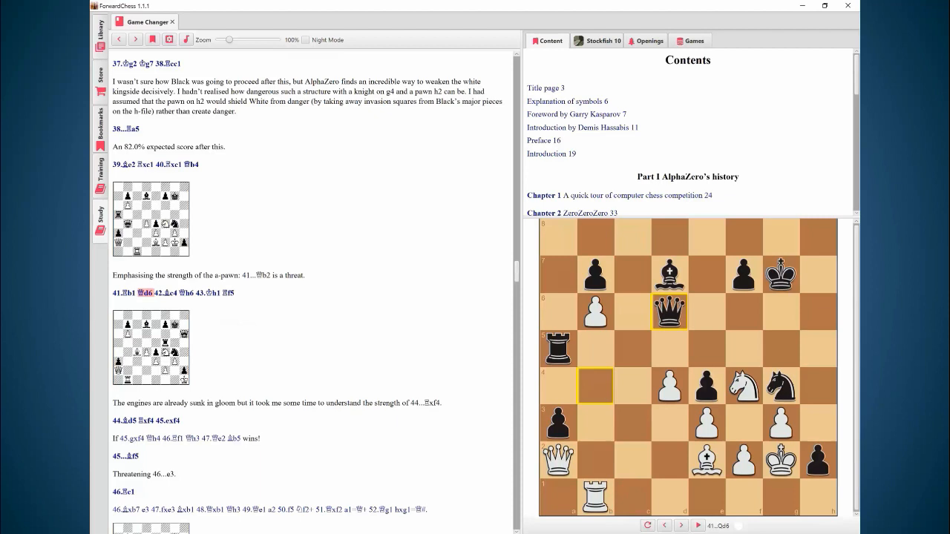
Step: Advance the board through 42...Qh6 to Black's 45...Bf5
{"action": "left_click", "coordinate": [681, 526]}
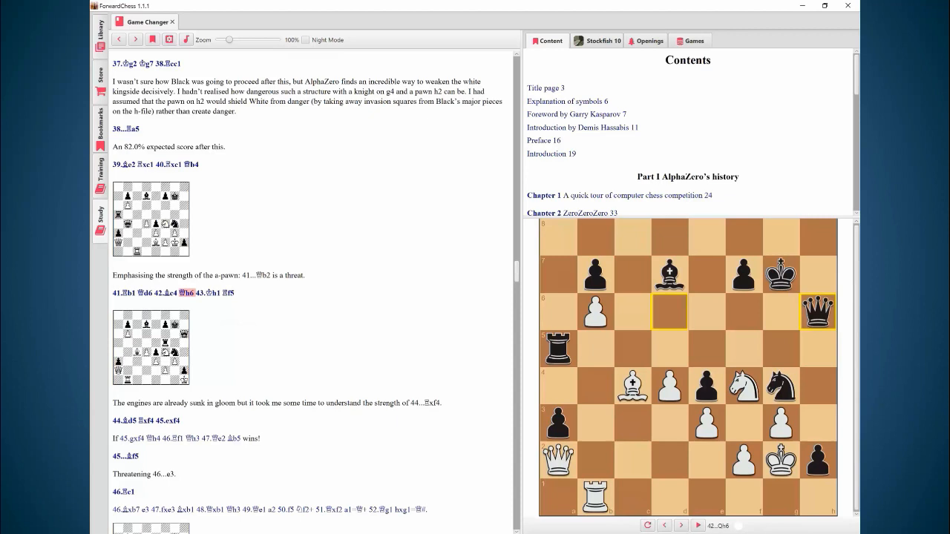
{"action": "left_click", "coordinate": [696, 525]}
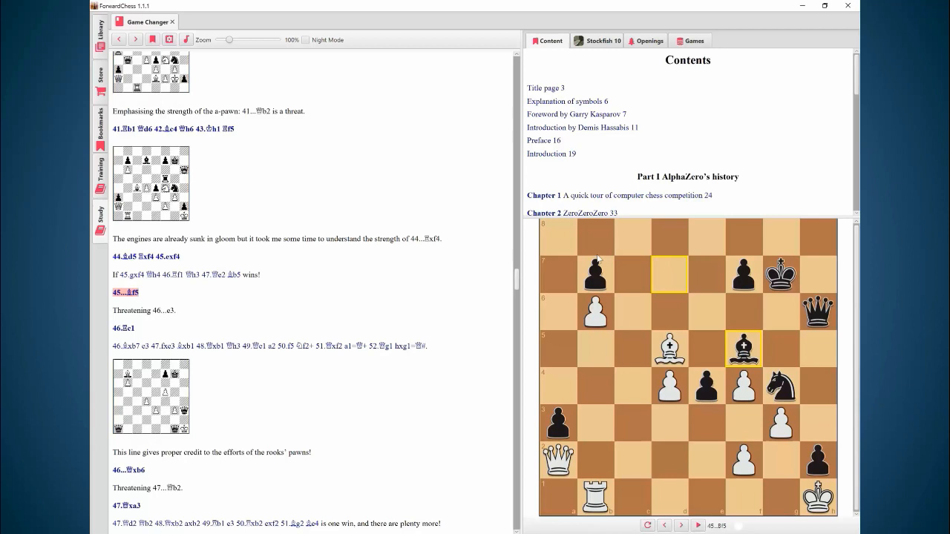
{"action": "mouse_move", "coordinate": [750, 354]}
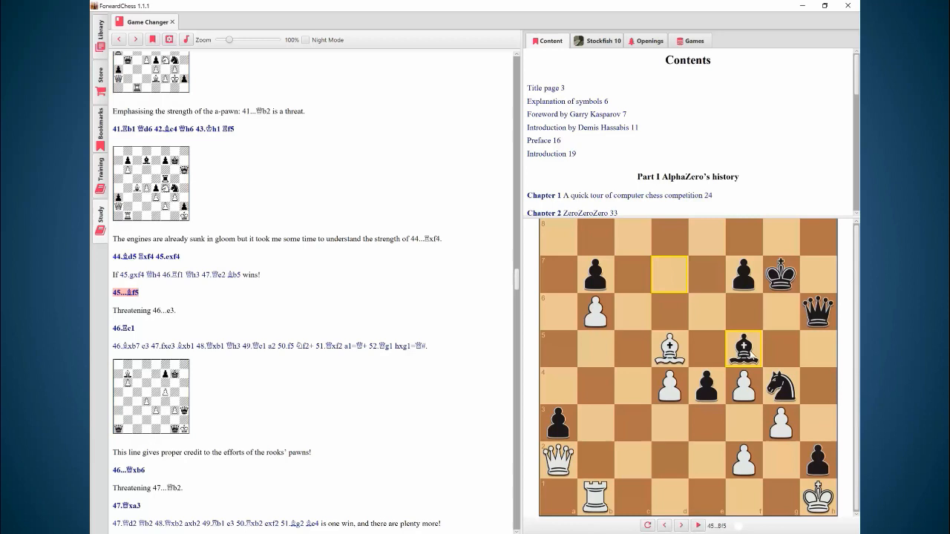
Step: Step through 46...Qxb6 and 48...Ng4+ to the final move 49...Qxd4
{"action": "left_click", "coordinate": [680, 525]}
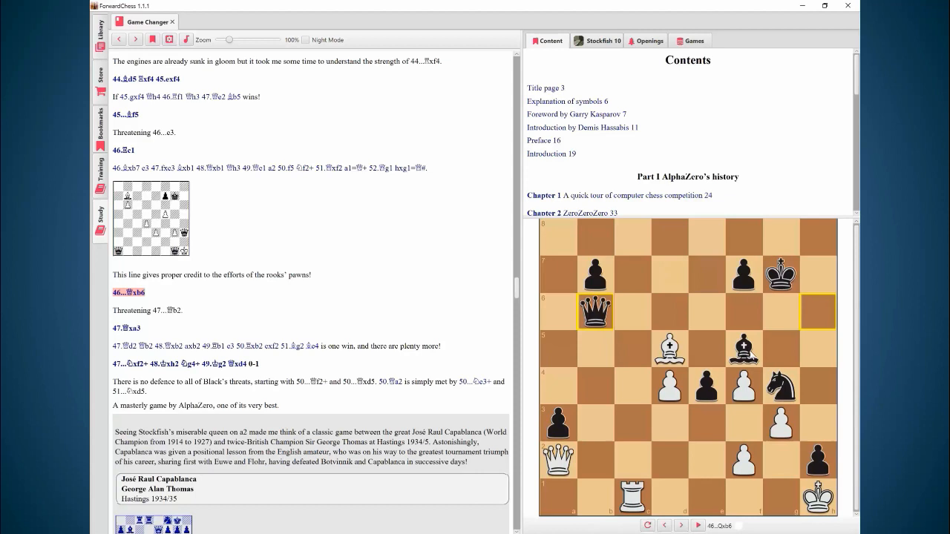
{"action": "left_click", "coordinate": [680, 524]}
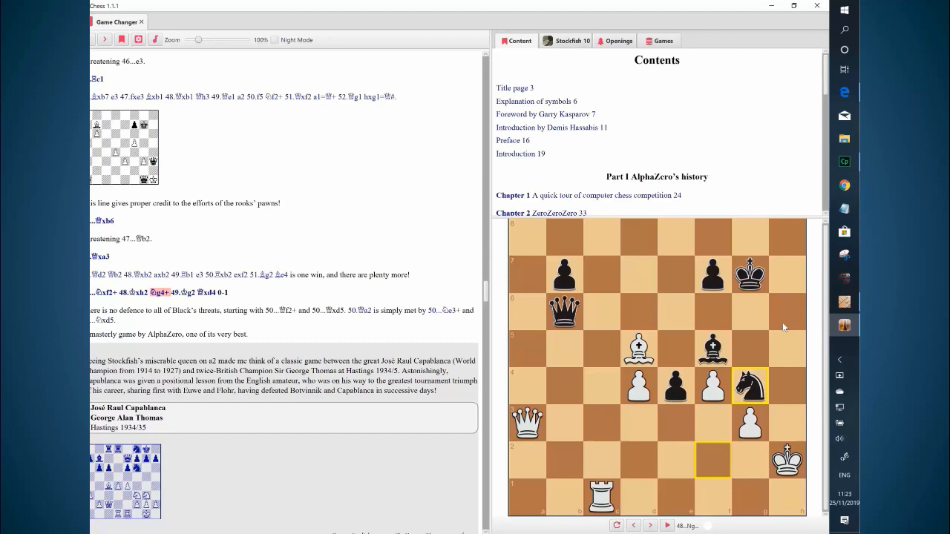
{"action": "left_click", "coordinate": [649, 525]}
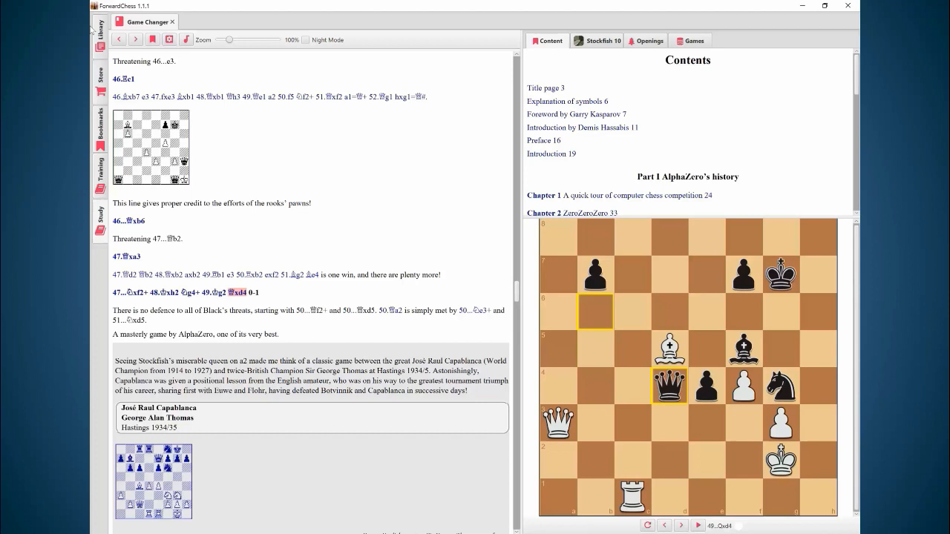
{"action": "mouse_move", "coordinate": [332, 4]}
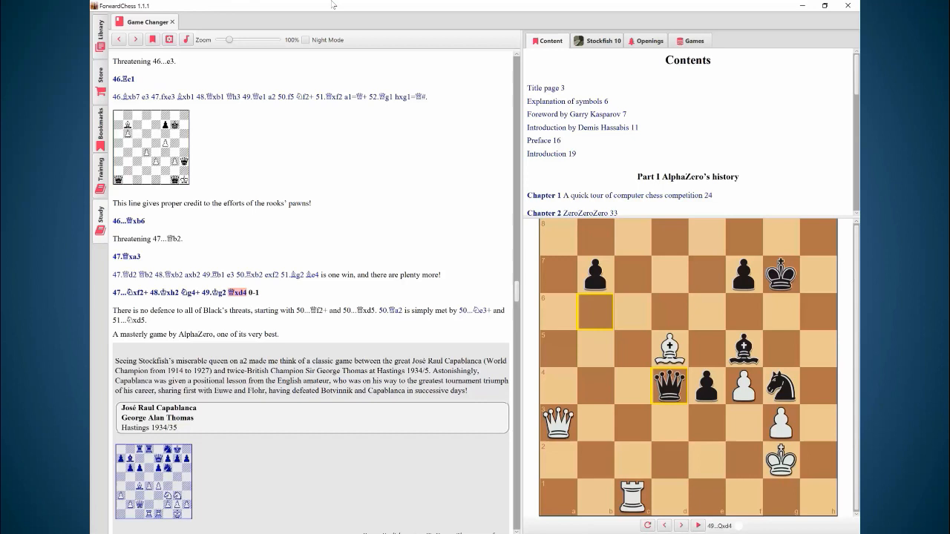
Step: Turn on Stockfish 10 analysis and follow its top line to 51...Ne3
{"action": "left_click", "coordinate": [601, 40]}
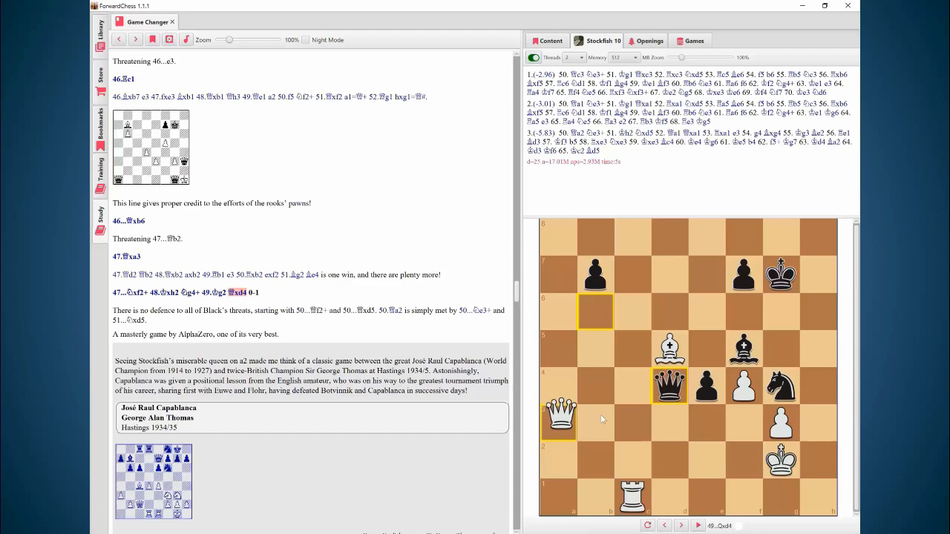
{"action": "left_click", "coordinate": [680, 525]}
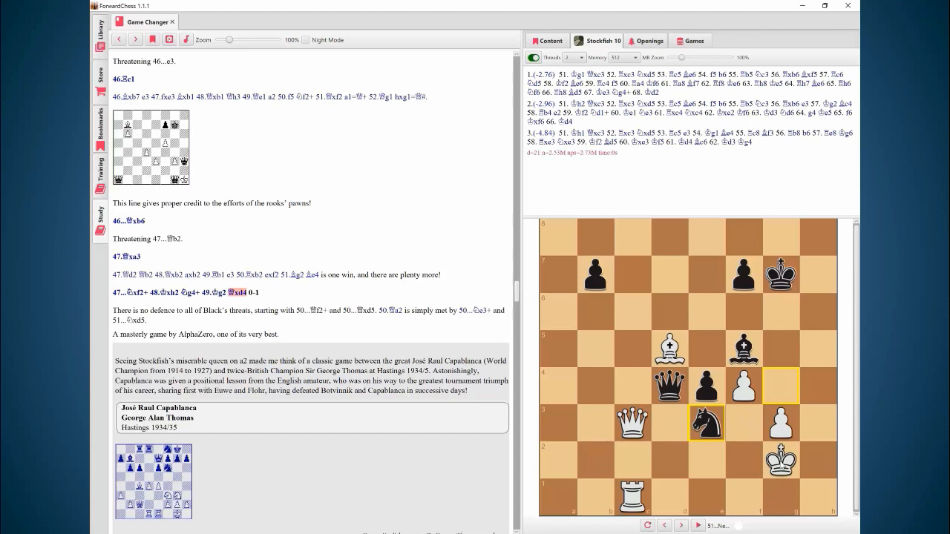